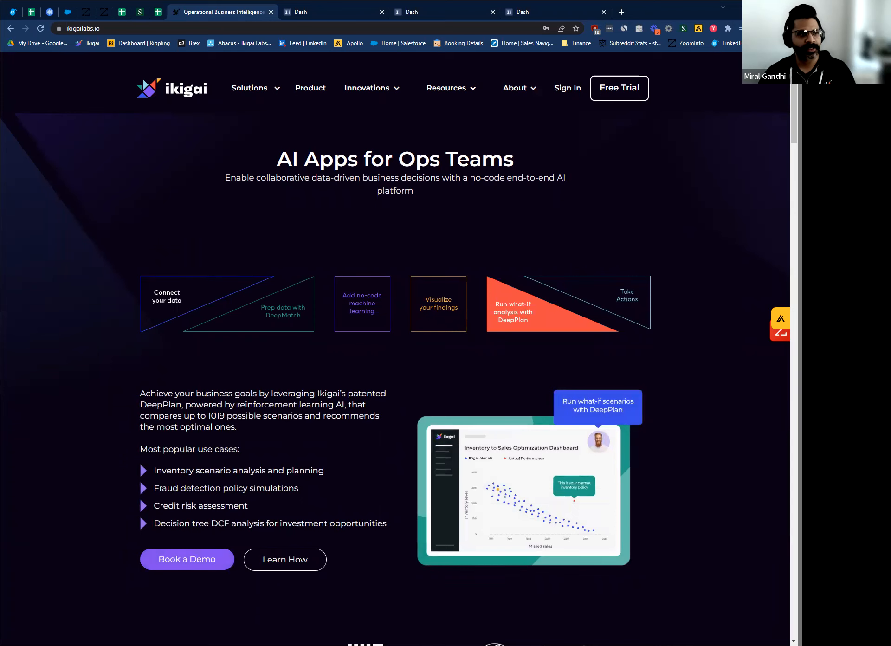
# - Browse the DeepMatch and no-code machine learning solution tiles to view their use cases
pyautogui.click(625, 298)
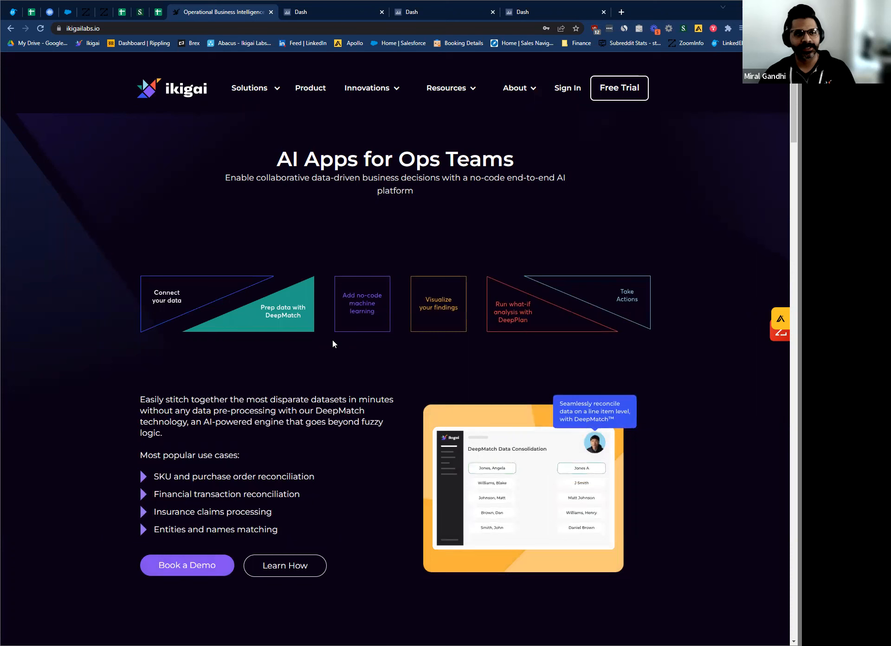
pyautogui.click(362, 304)
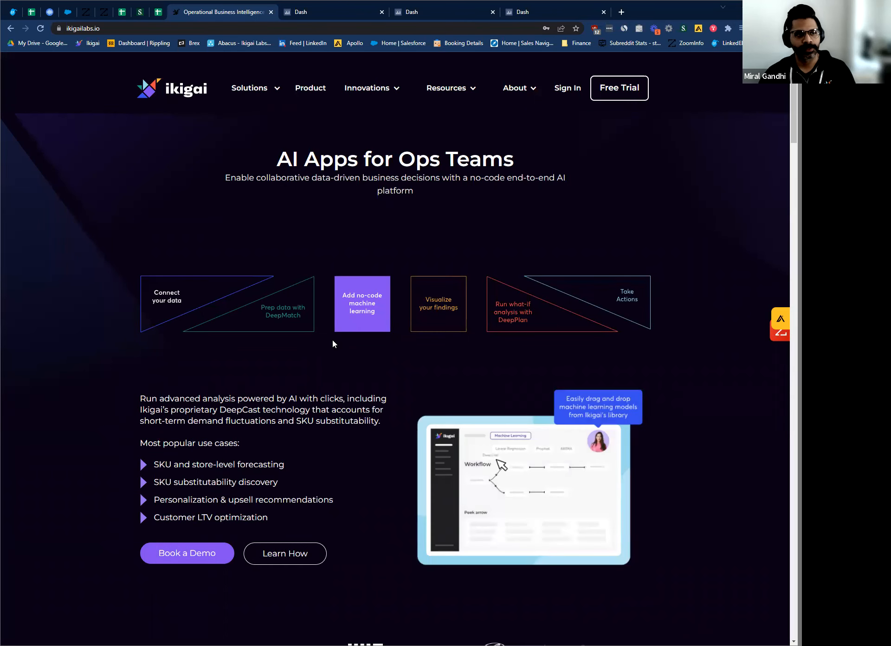
pyautogui.click(438, 304)
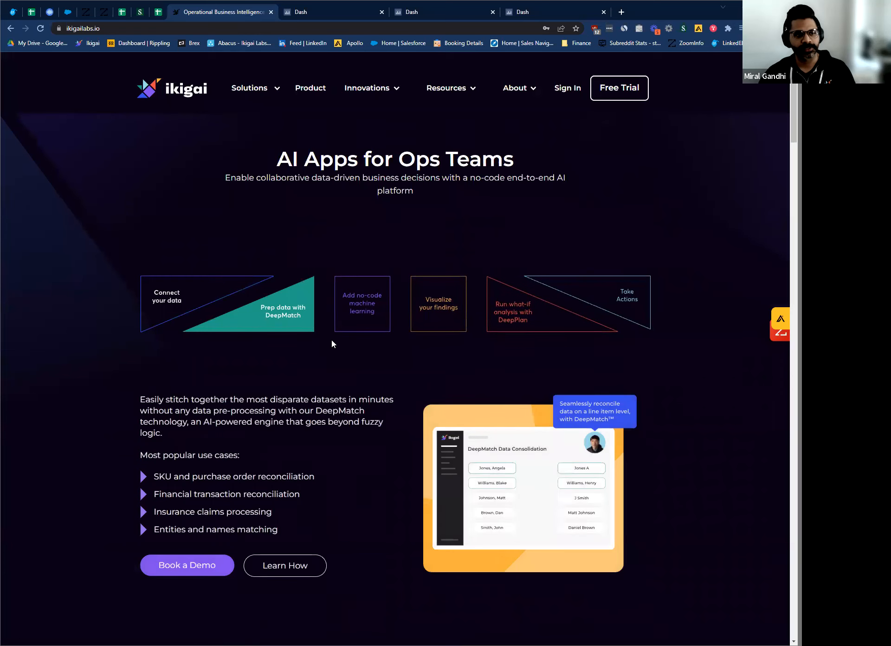
pyautogui.moveTo(323, 342)
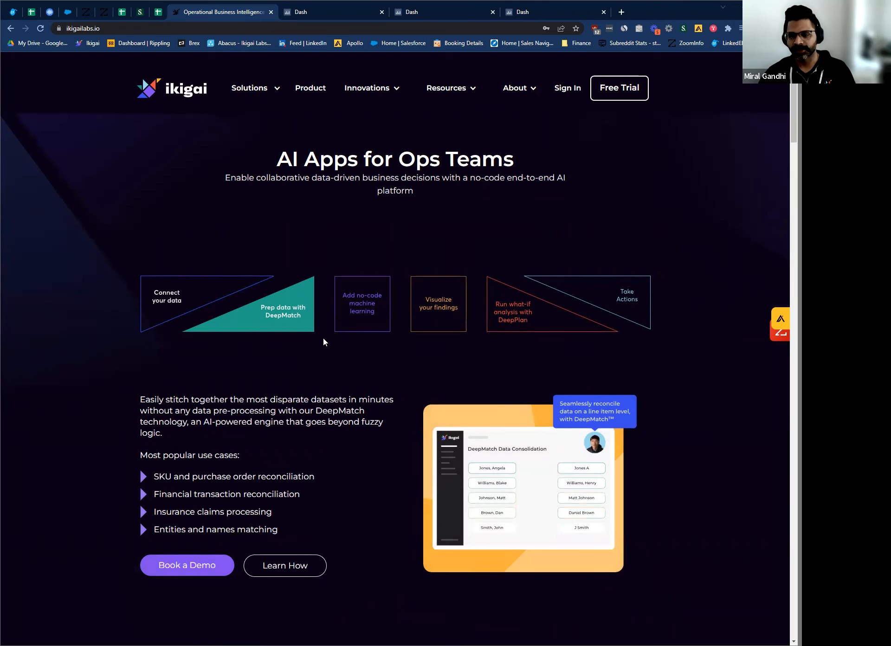
pyautogui.click(362, 304)
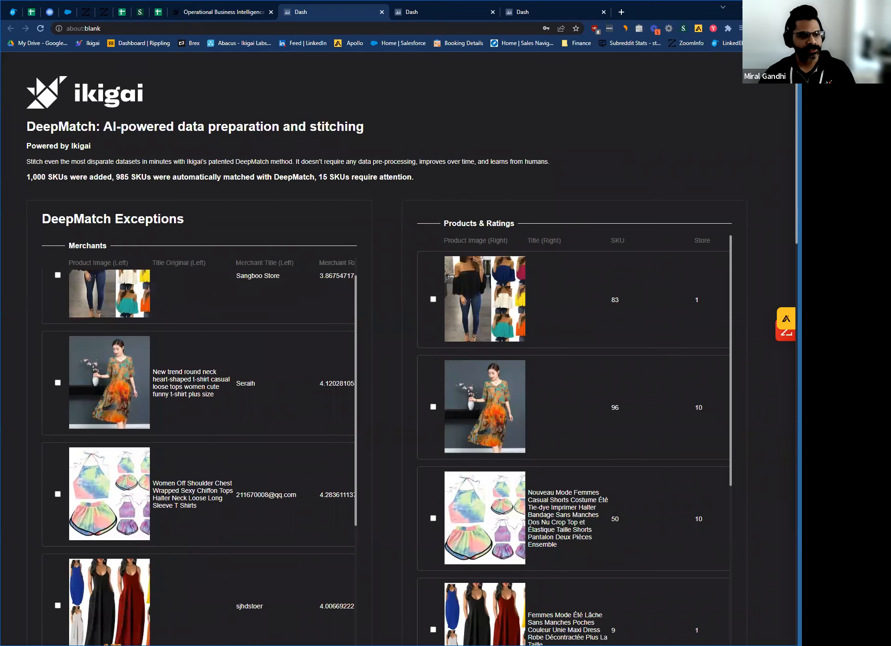
pyautogui.moveTo(376, 375)
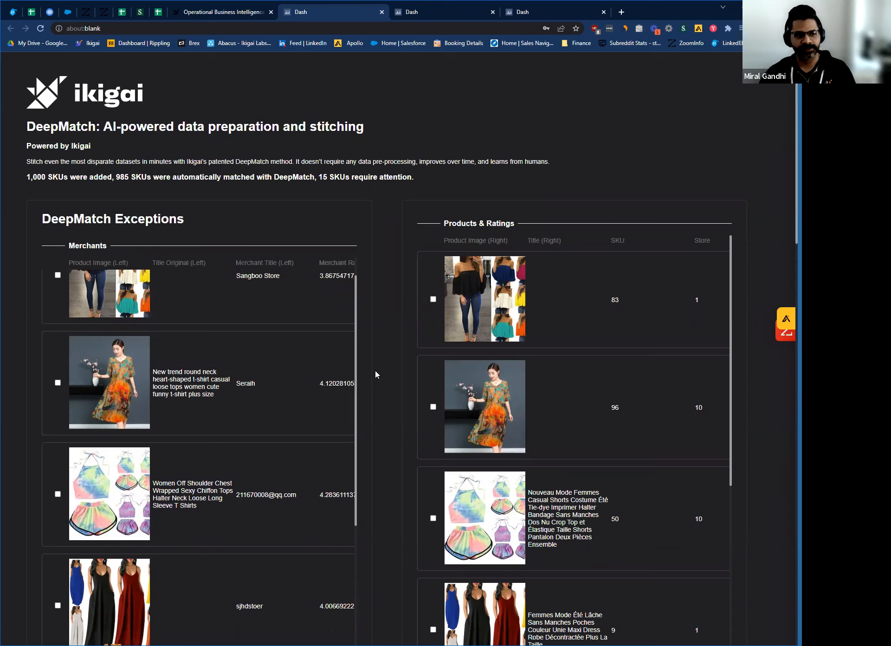
pyautogui.moveTo(445, 355)
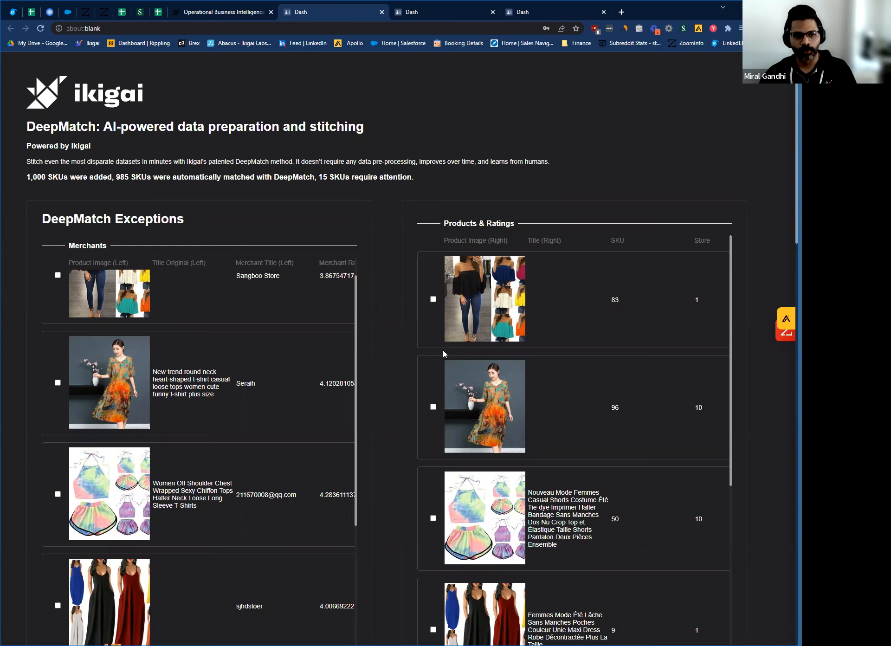
pyautogui.moveTo(448, 357)
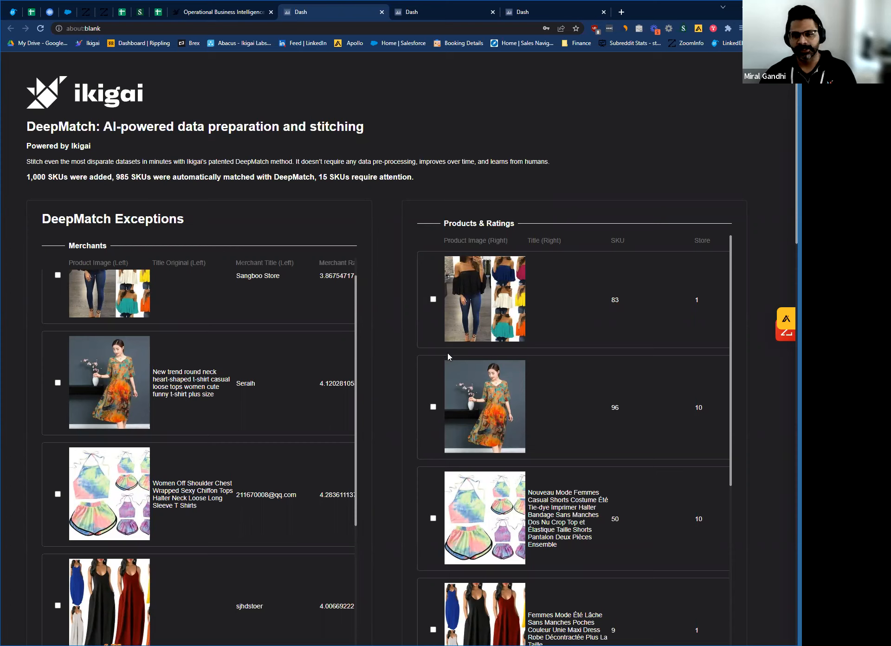
pyautogui.moveTo(400, 363)
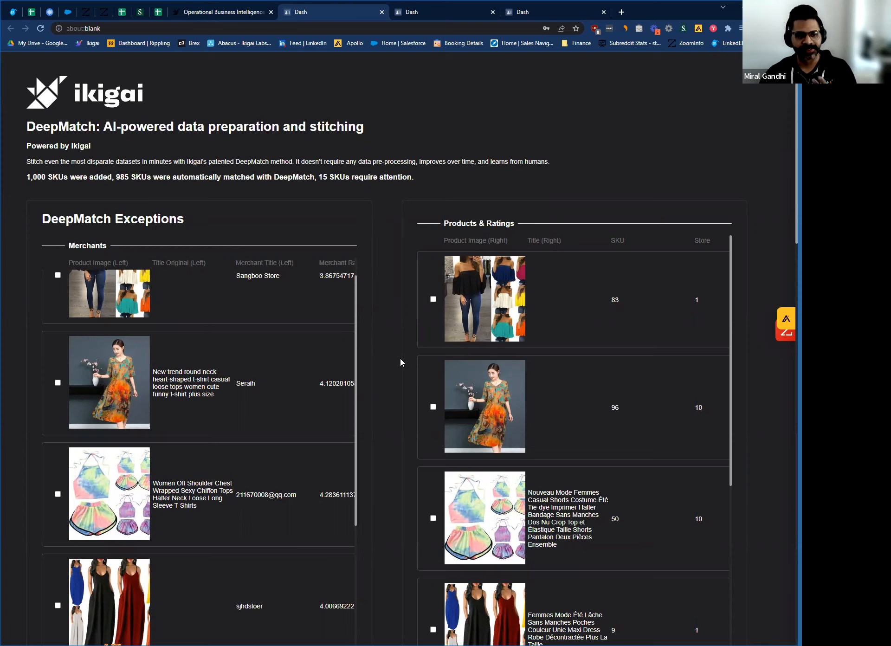
pyautogui.moveTo(401, 359)
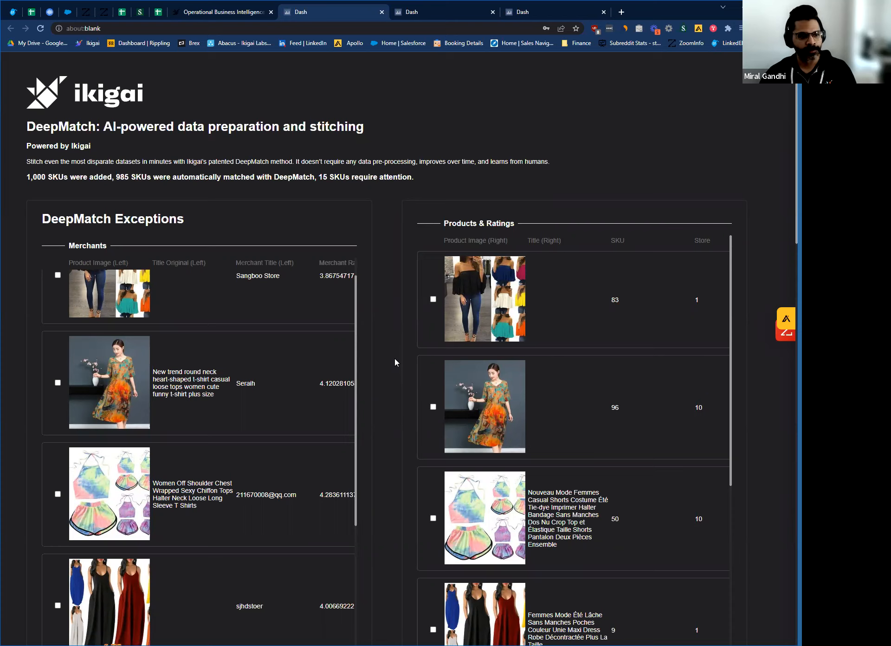
pyautogui.scroll(-3)
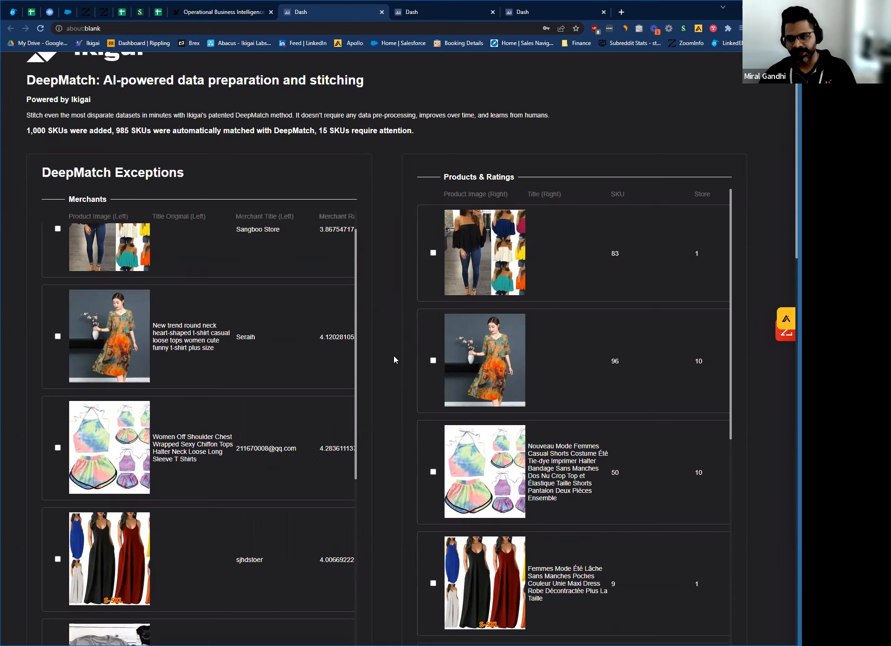
pyautogui.moveTo(390, 373)
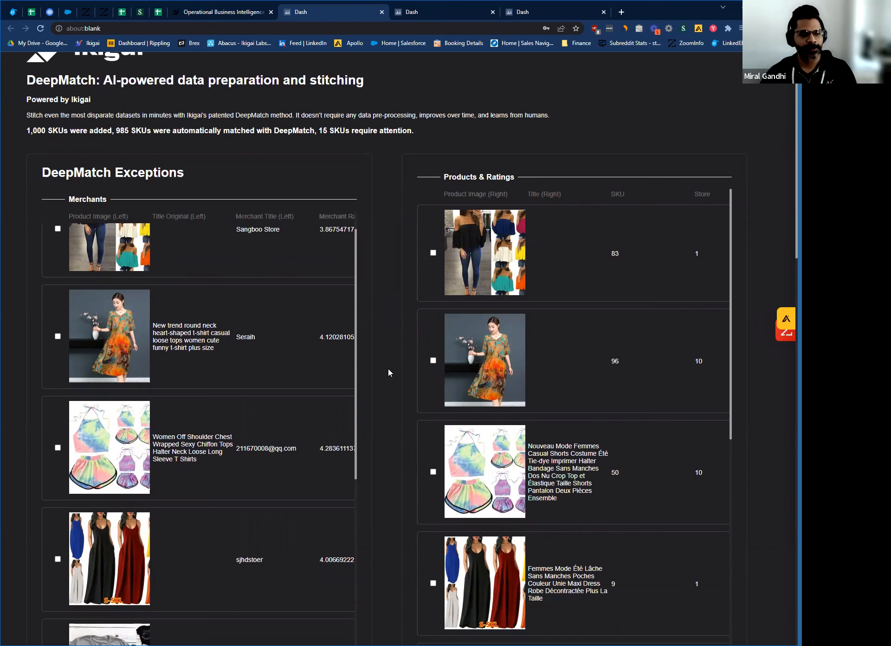
pyautogui.scroll(-3)
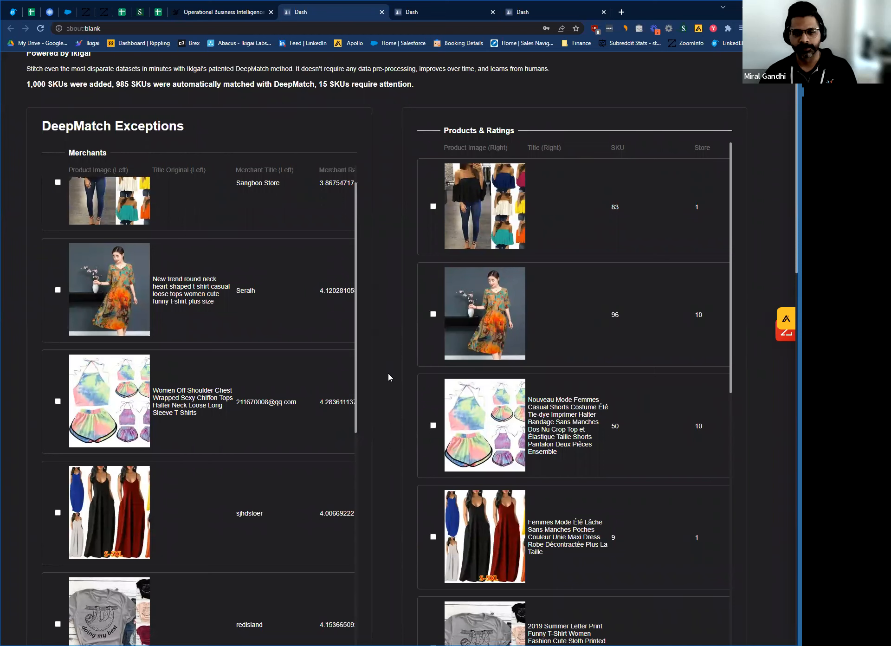
pyautogui.moveTo(384, 382)
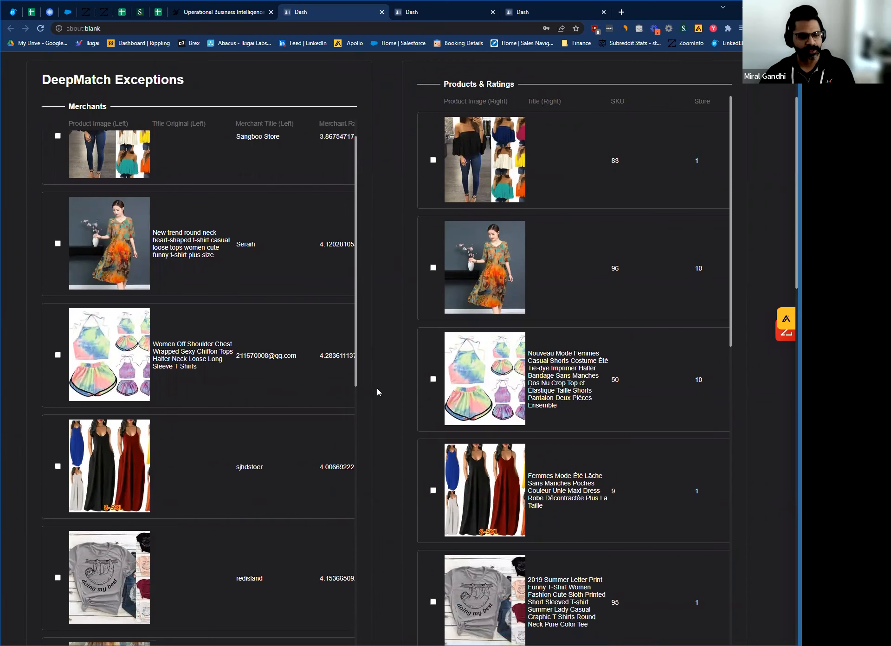
# - Scroll through the tables to locate the Seraih orange dress and SKU 96
pyautogui.scroll(3)
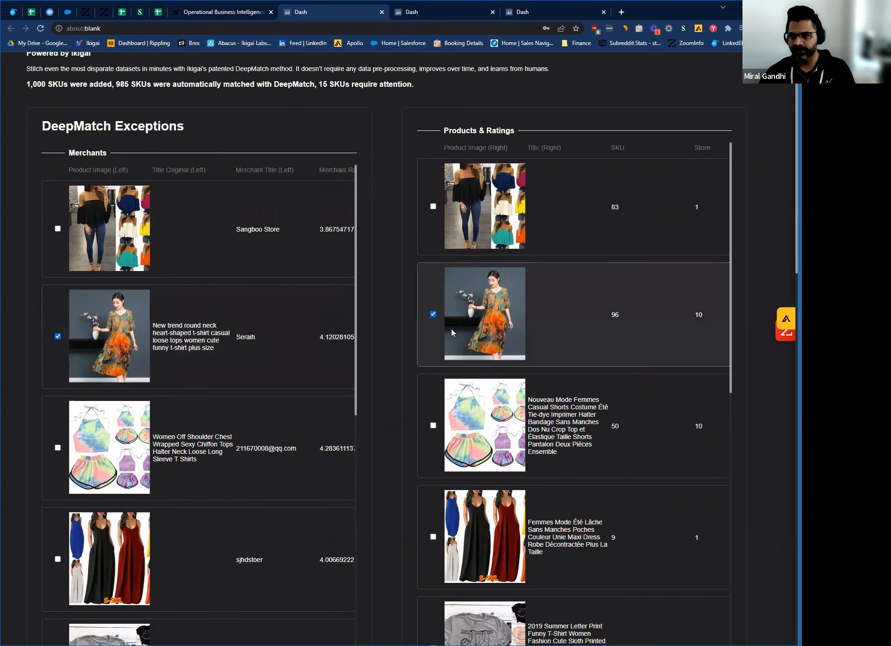
pyautogui.scroll(-3)
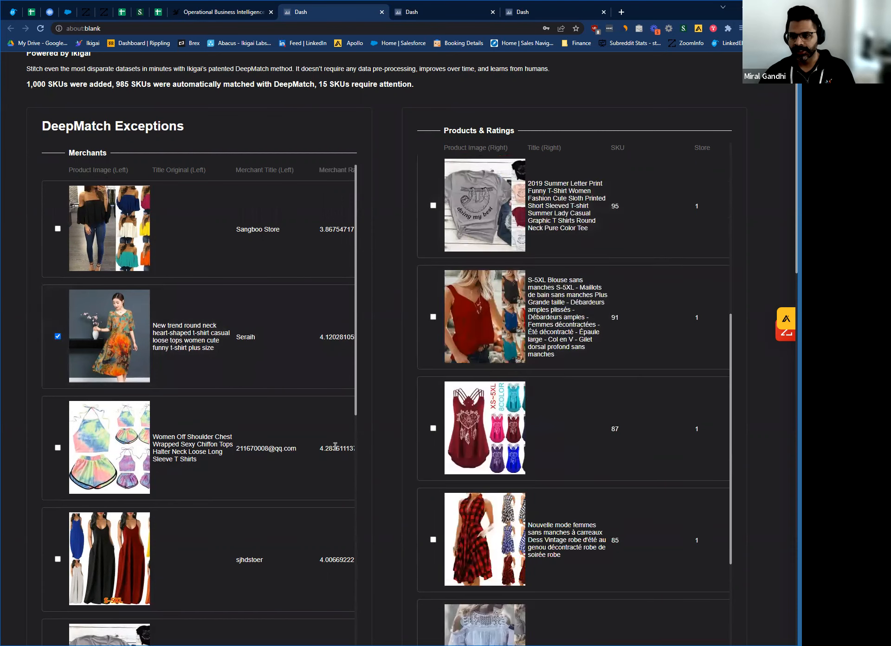
pyautogui.scroll(-3)
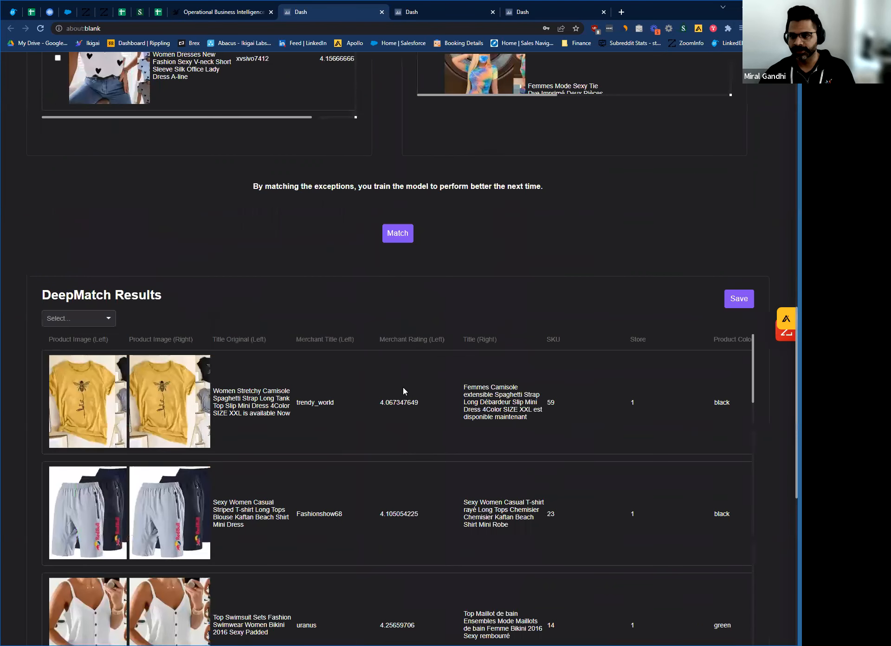
pyautogui.scroll(3)
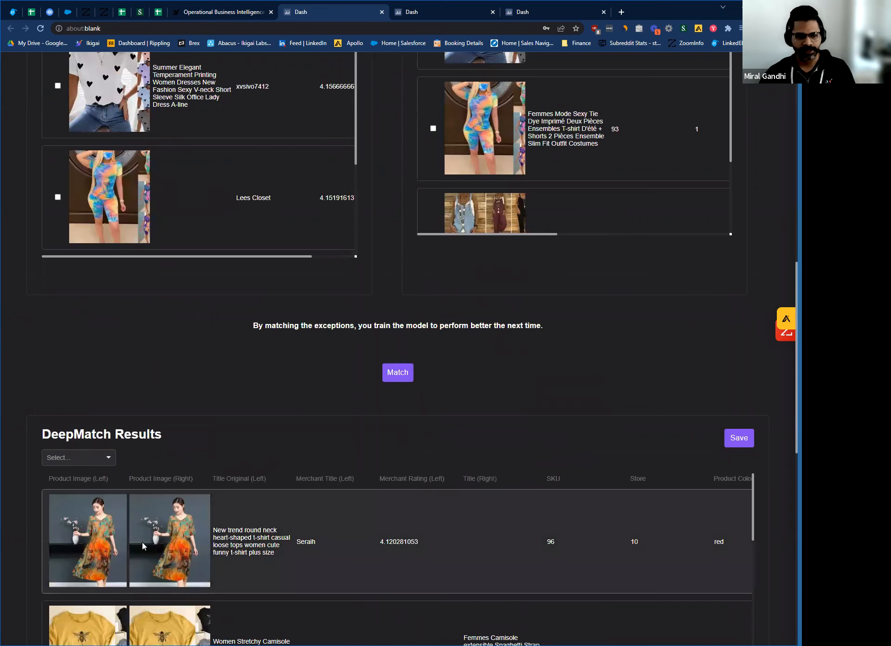
pyautogui.moveTo(427, 261)
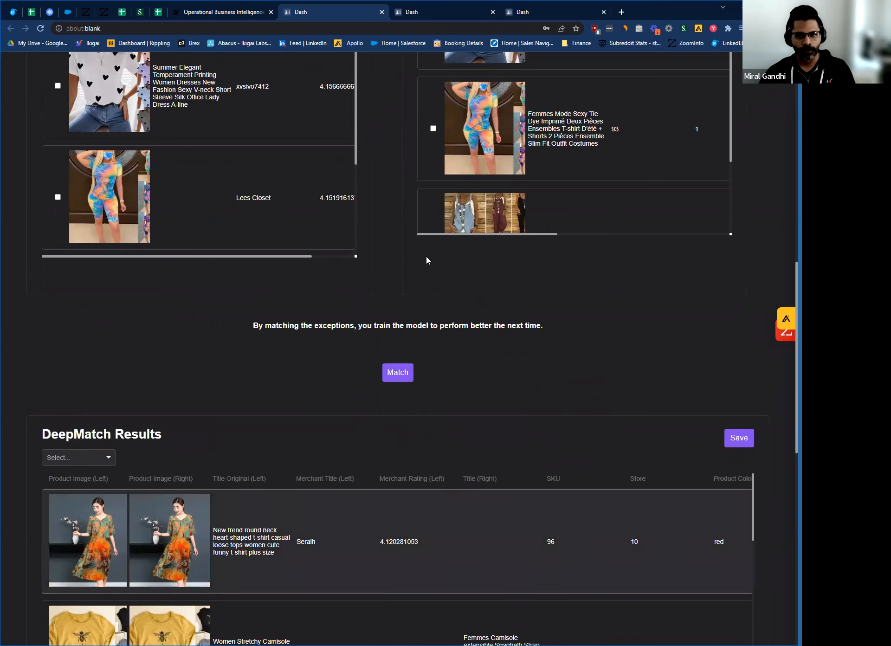
pyautogui.scroll(3)
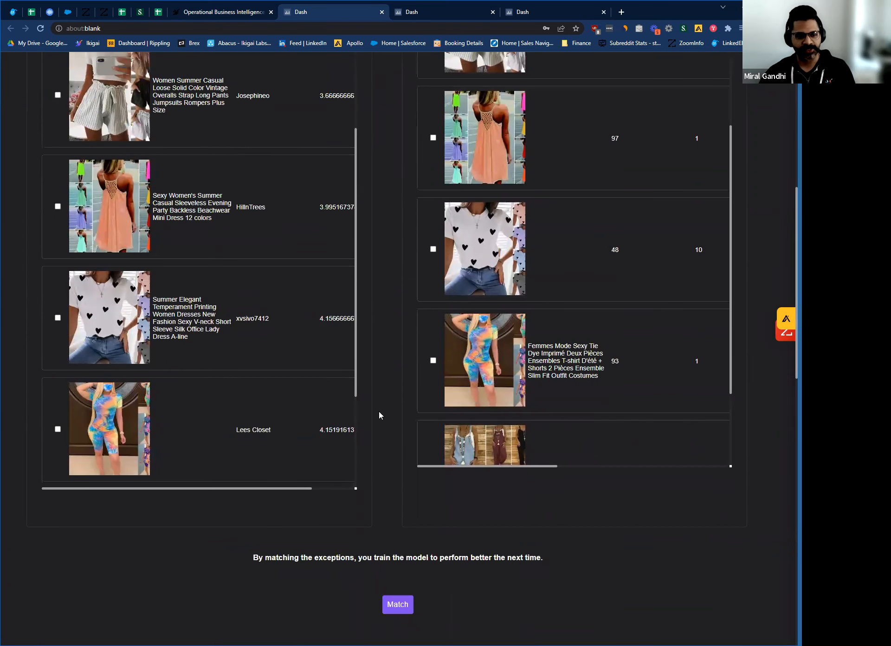
pyautogui.moveTo(387, 453)
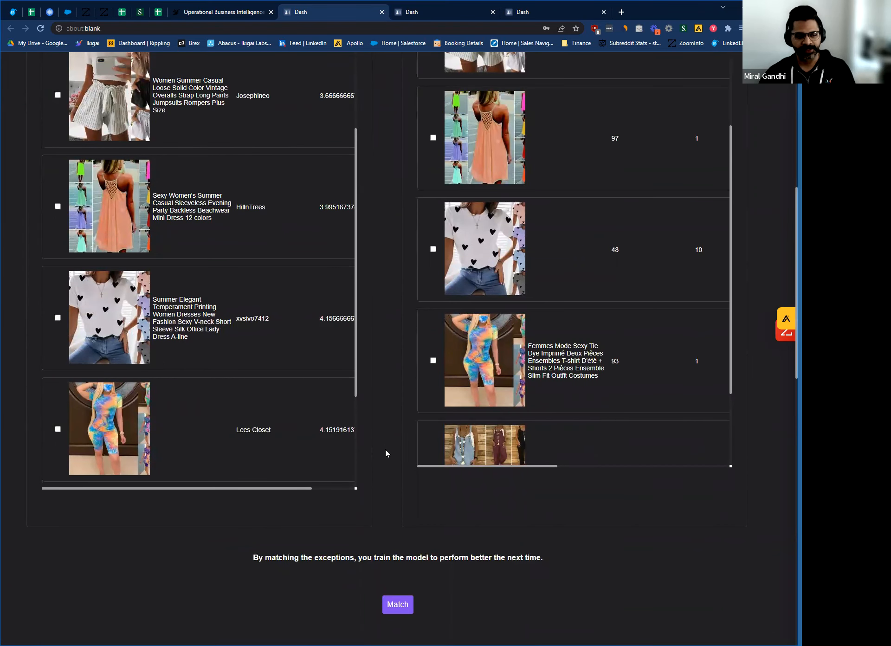
pyautogui.moveTo(509, 482)
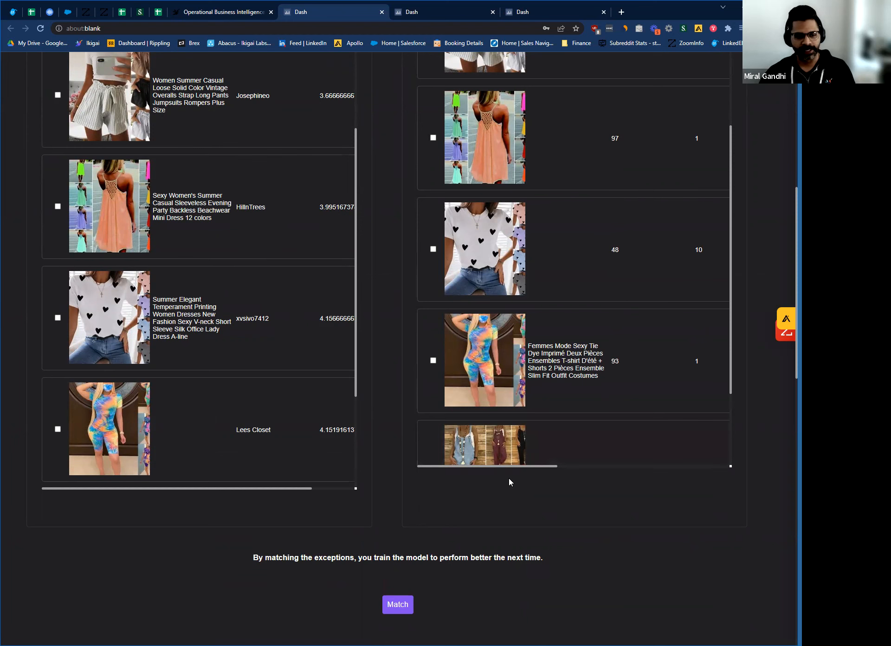
pyautogui.moveTo(541, 503)
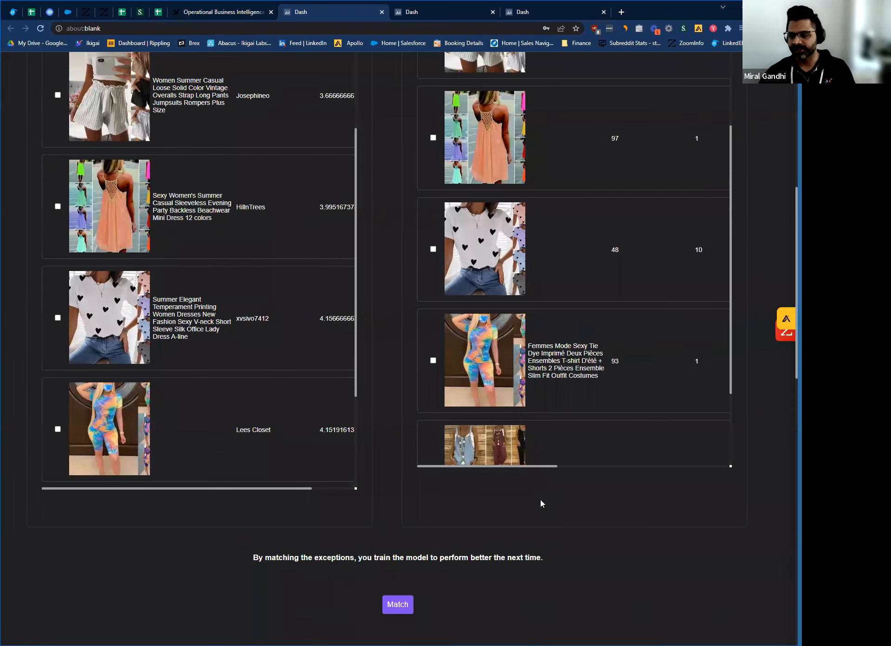
pyautogui.click(398, 603)
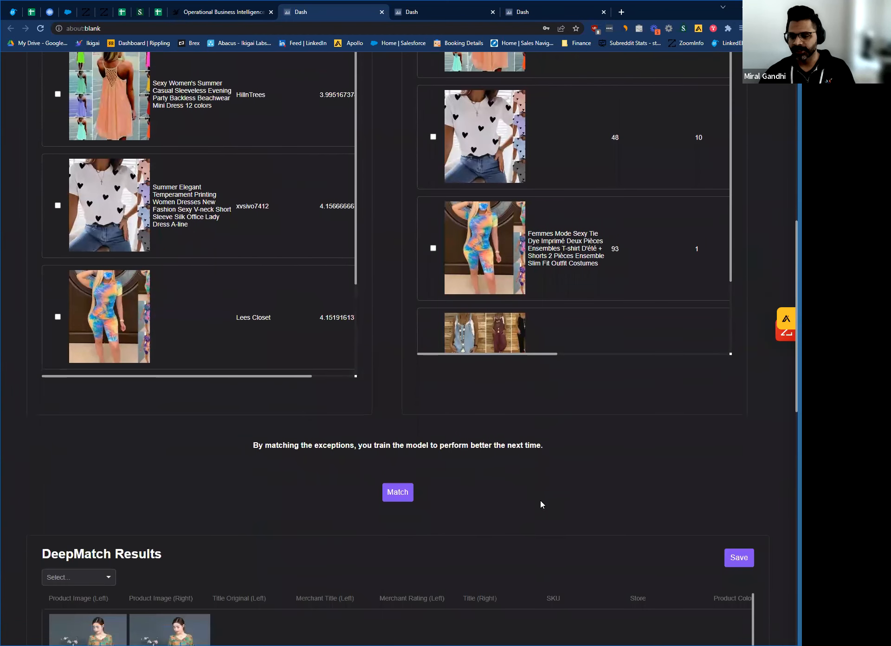
pyautogui.scroll(-3)
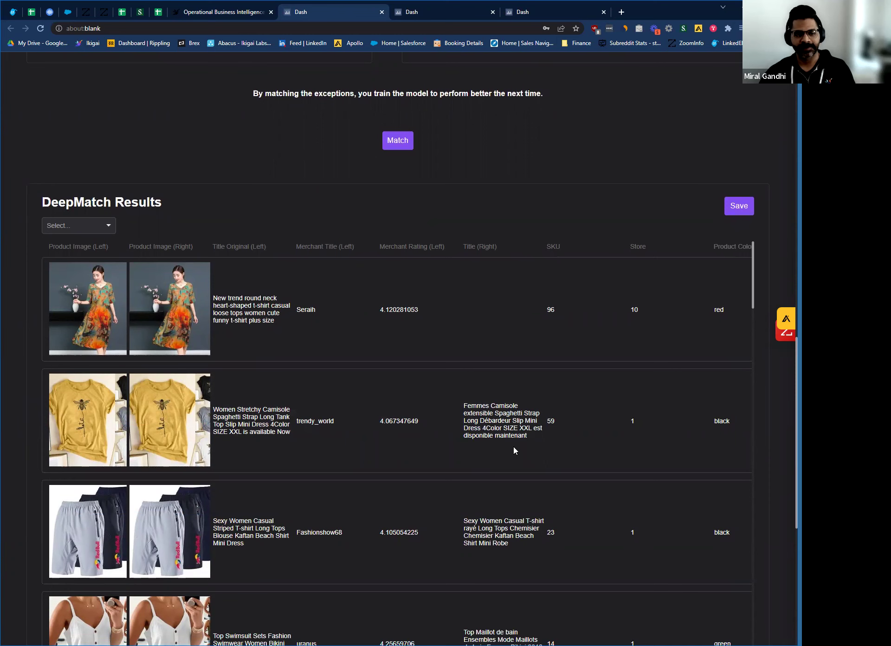
pyautogui.scroll(3)
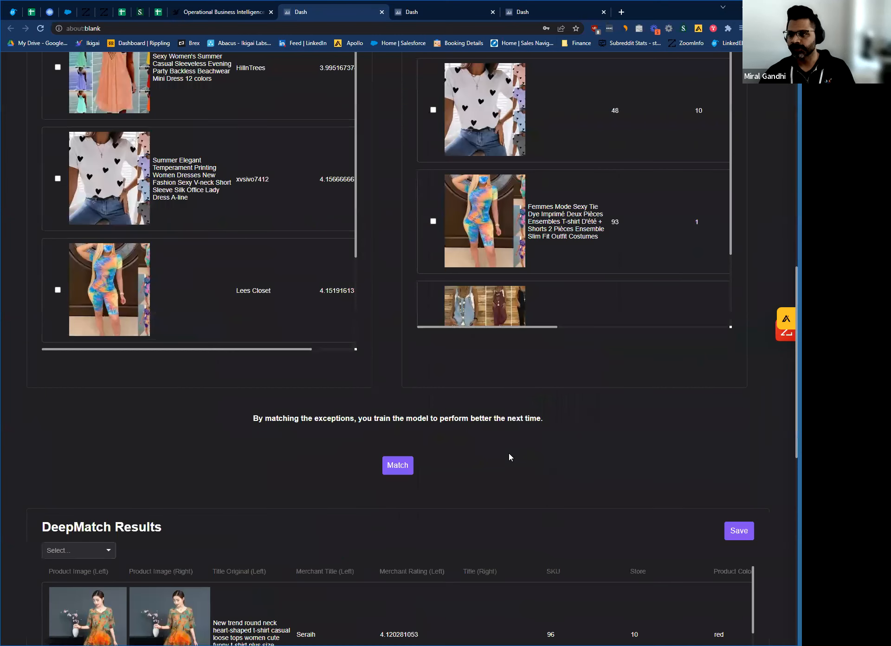
pyautogui.scroll(3)
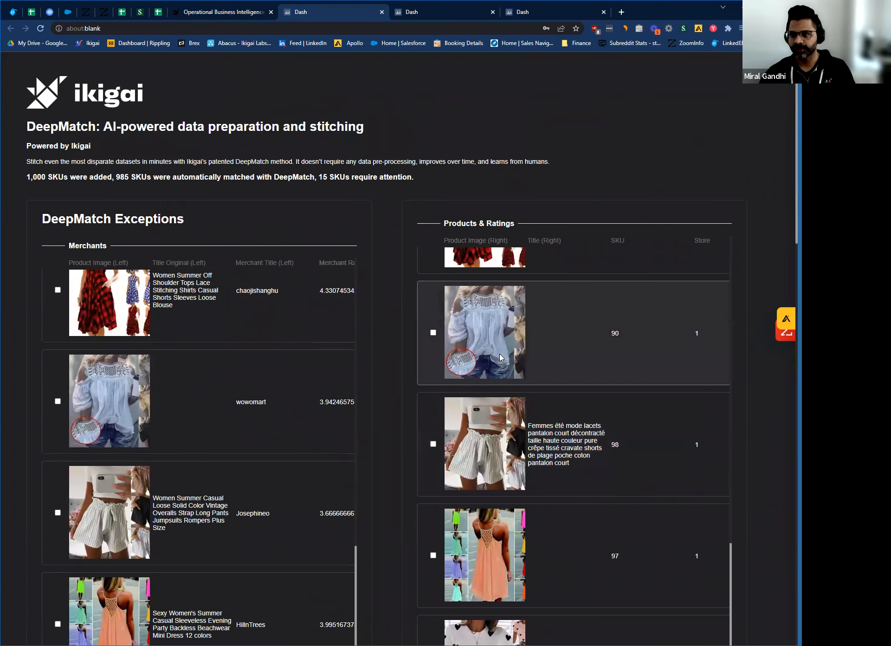